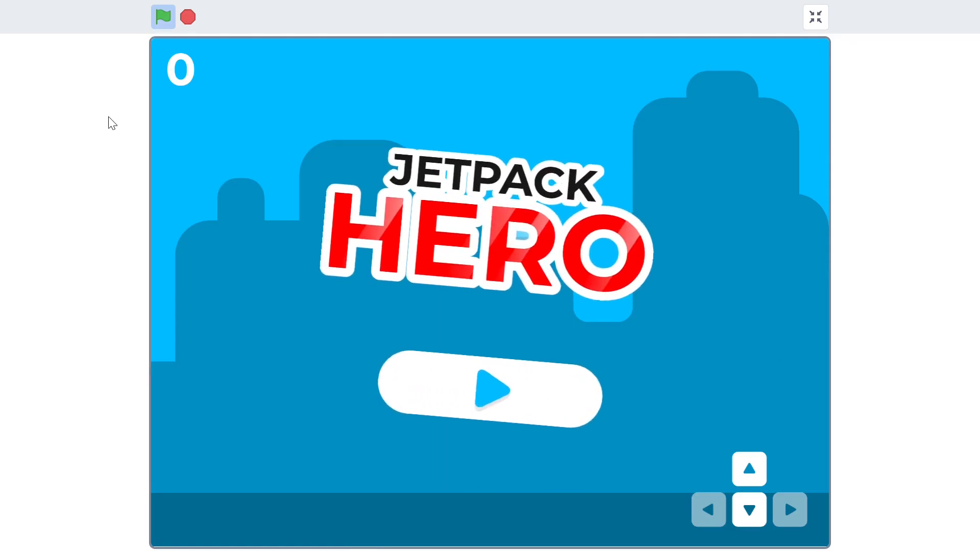
Exit the Jetpack Hero game's full-screen view to reach its project page with instructions and credits.
left_click(490, 392)
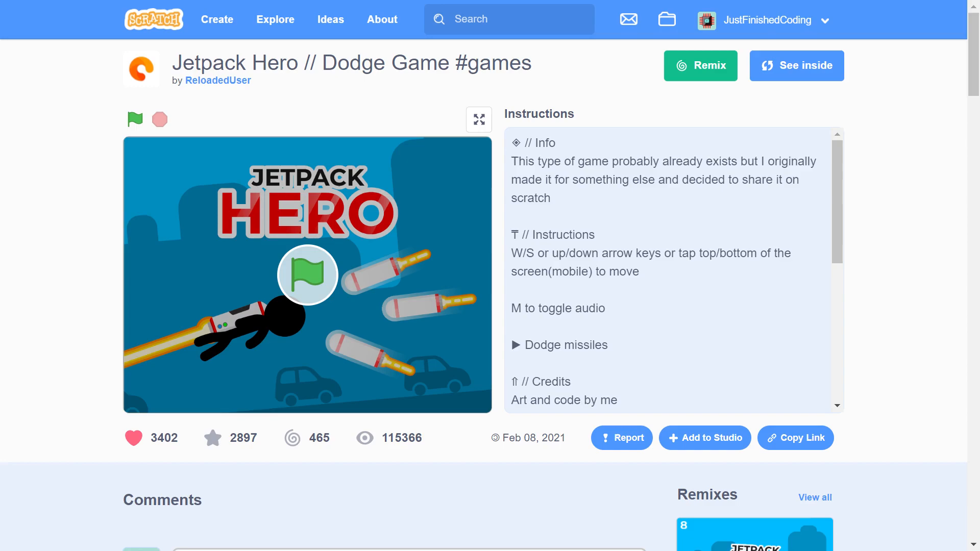
Open the Jetpack Hero starter-files folder in Drive and launch Start.sb3.
left_click(795, 65)
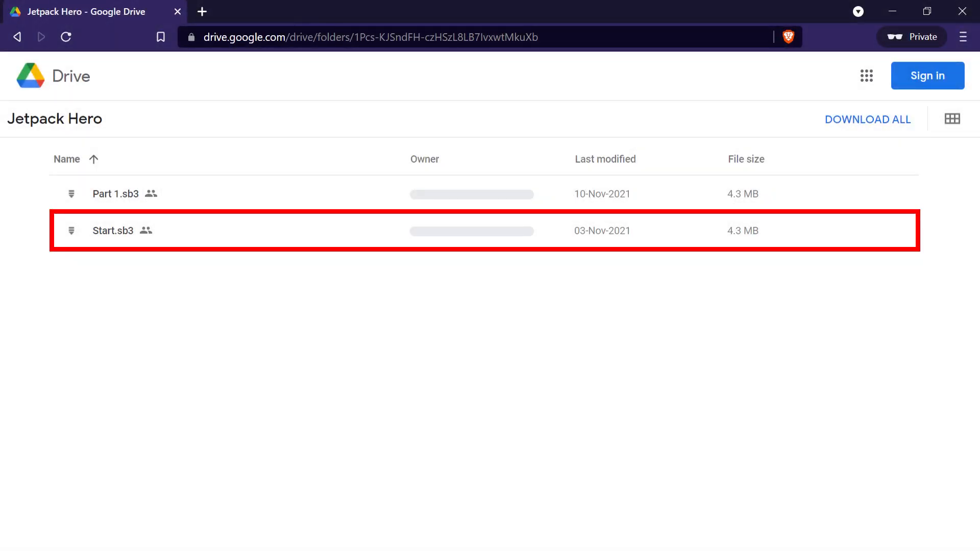
double_click(112, 231)
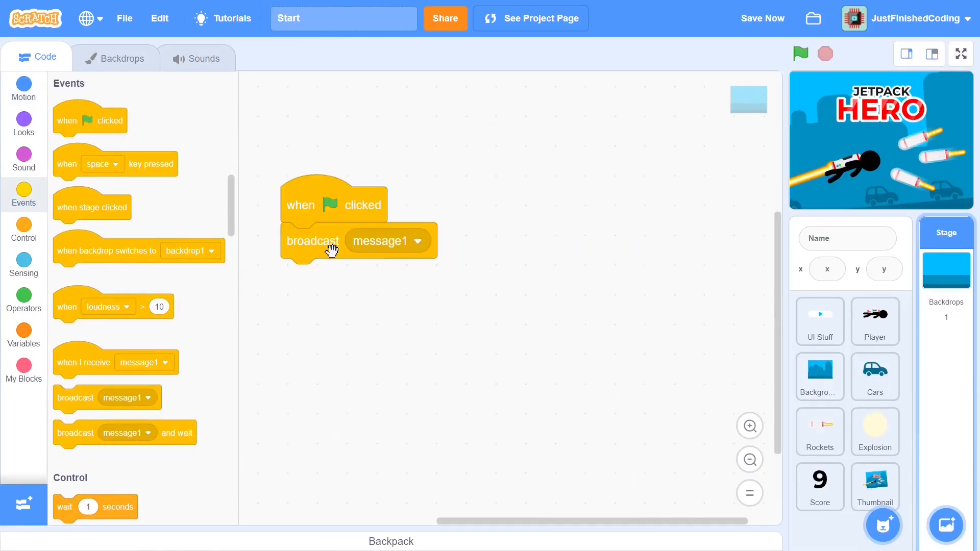
Make the stage's flag script broadcast a new Thumbnail message, then select the Thumbnail sprite.
left_click(417, 240)
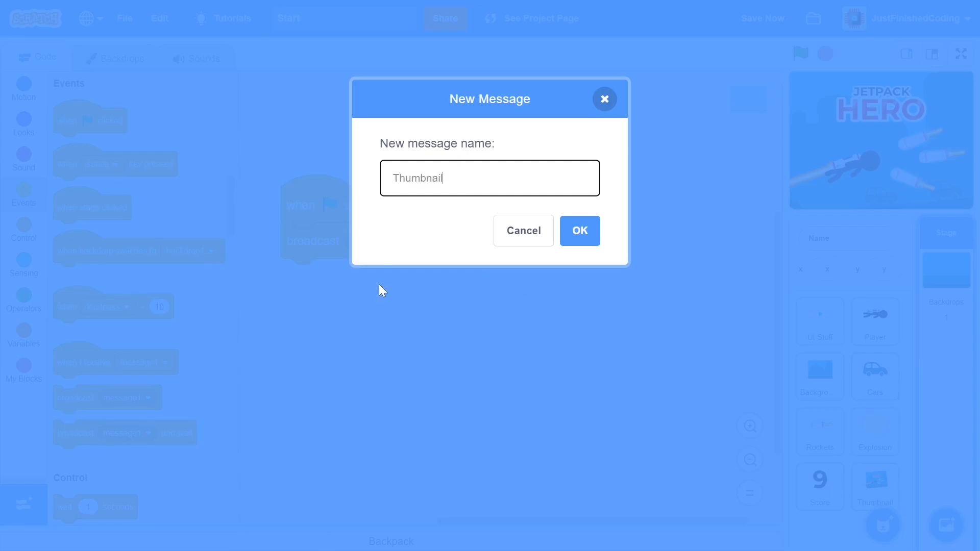
left_click(579, 231)
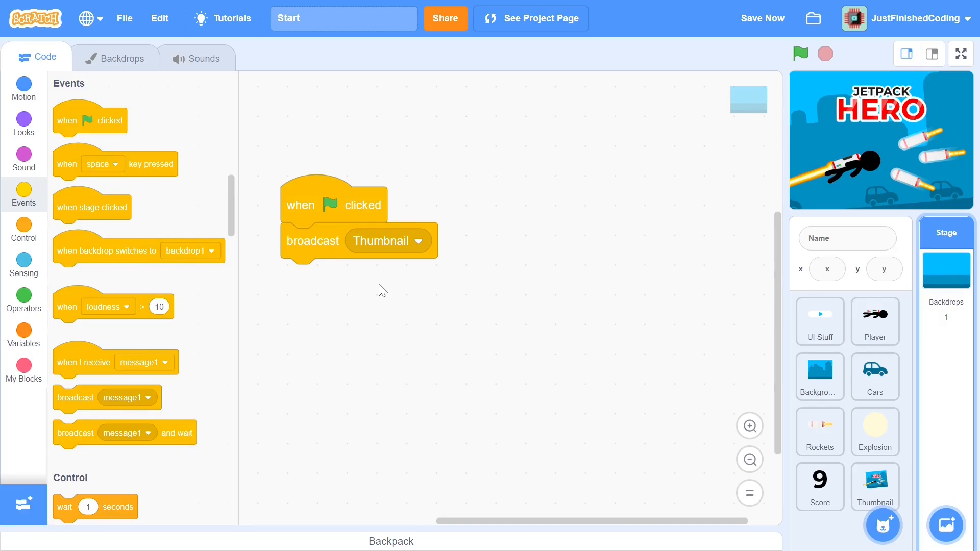
left_click(873, 487)
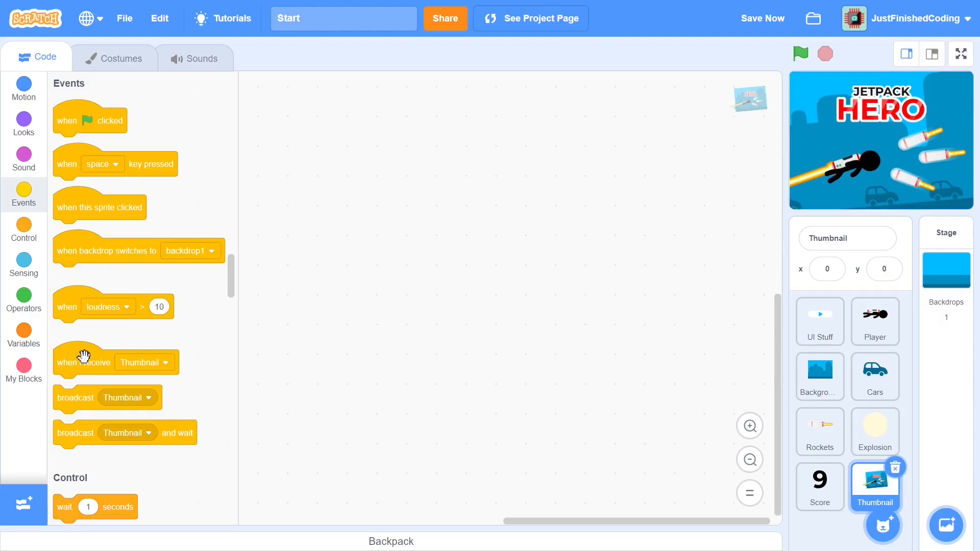
Loop forever: set ghost effect to 100, go to front layer, show; test with the green flag.
left_click(23, 230)
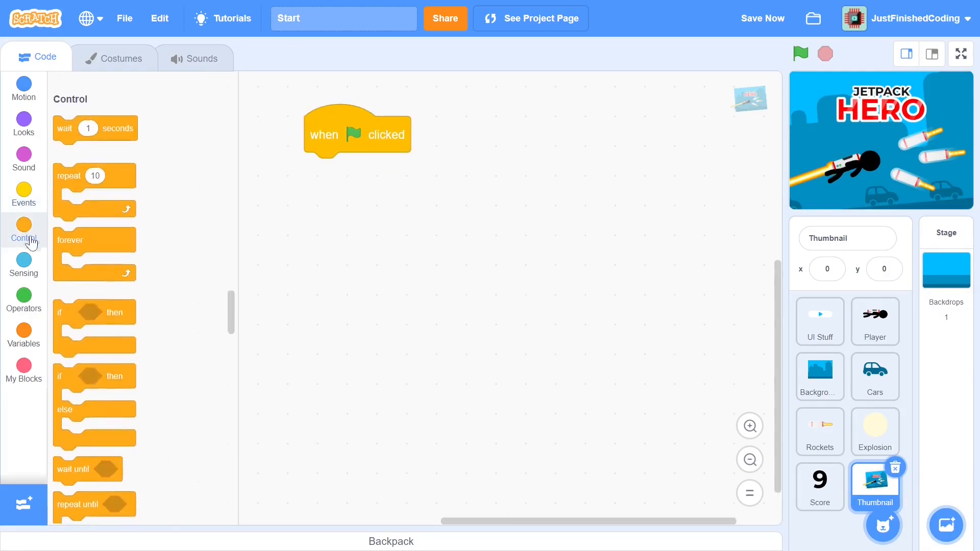
left_click_drag(70, 240, 328, 169)
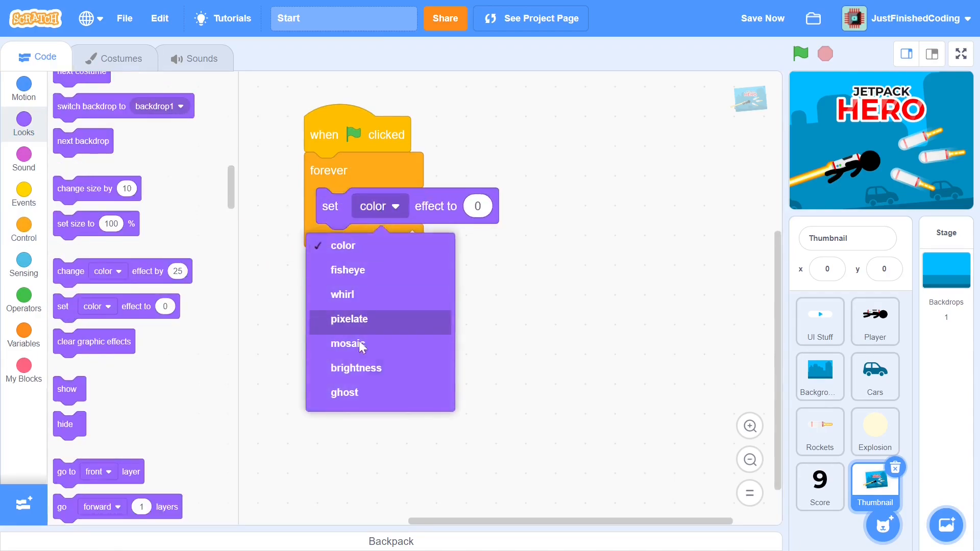
left_click(344, 393)
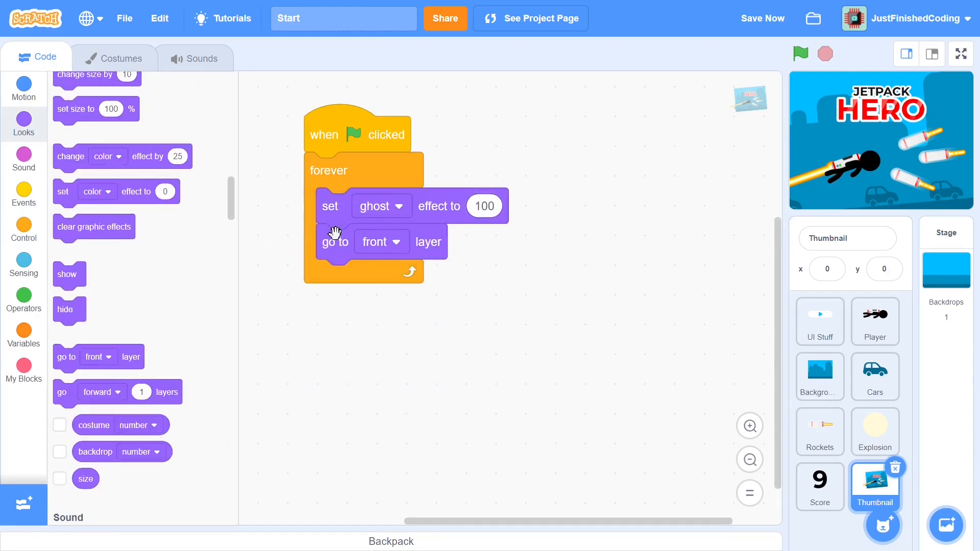
left_click_drag(67, 274, 336, 278)
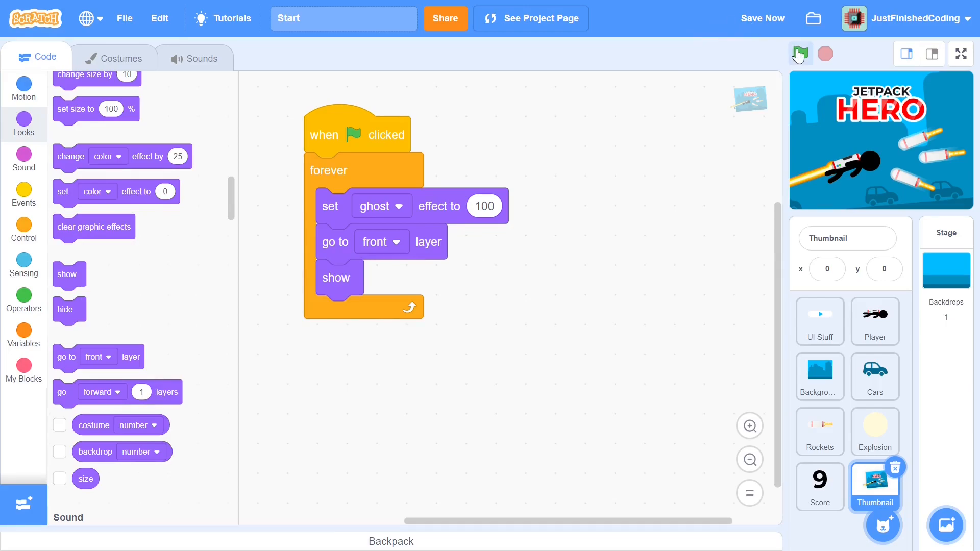
left_click(799, 53)
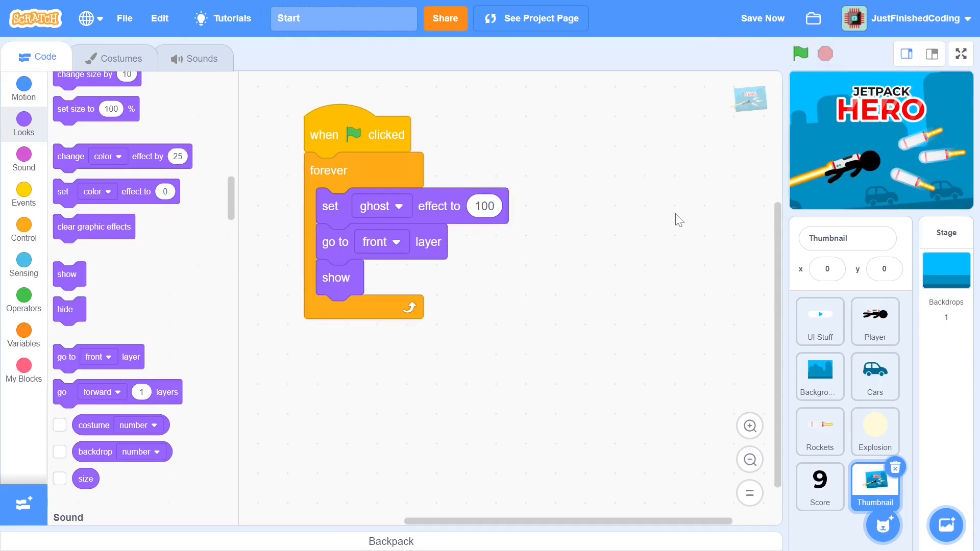
On UI Stuff, build a Thumbnail-received script clearing effects and cloning background, title and play costumes.
left_click(819, 320)
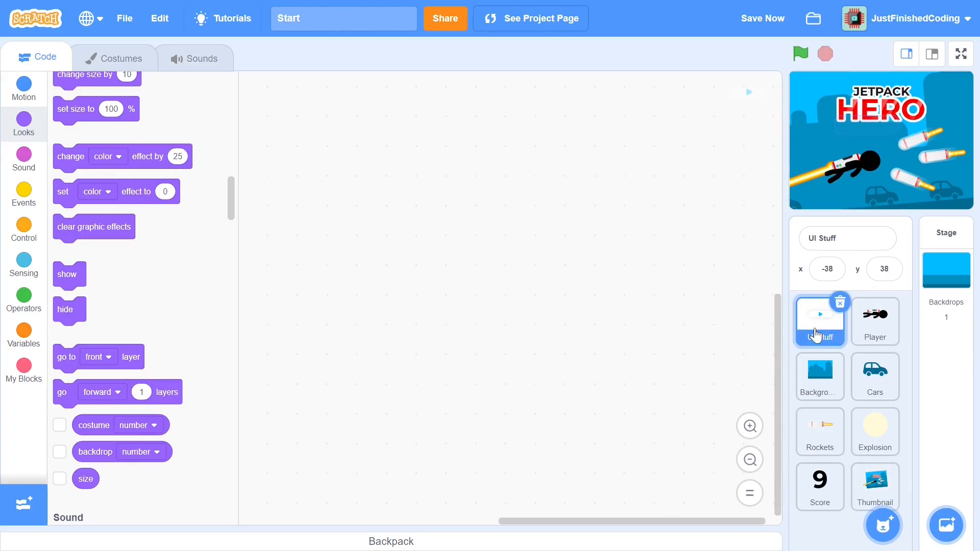
left_click(23, 194)
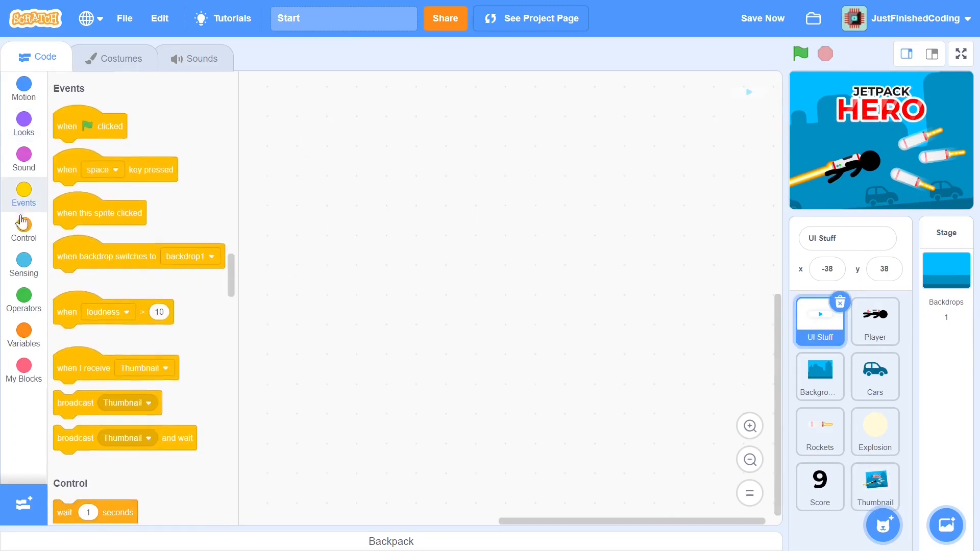
left_click(23, 125)
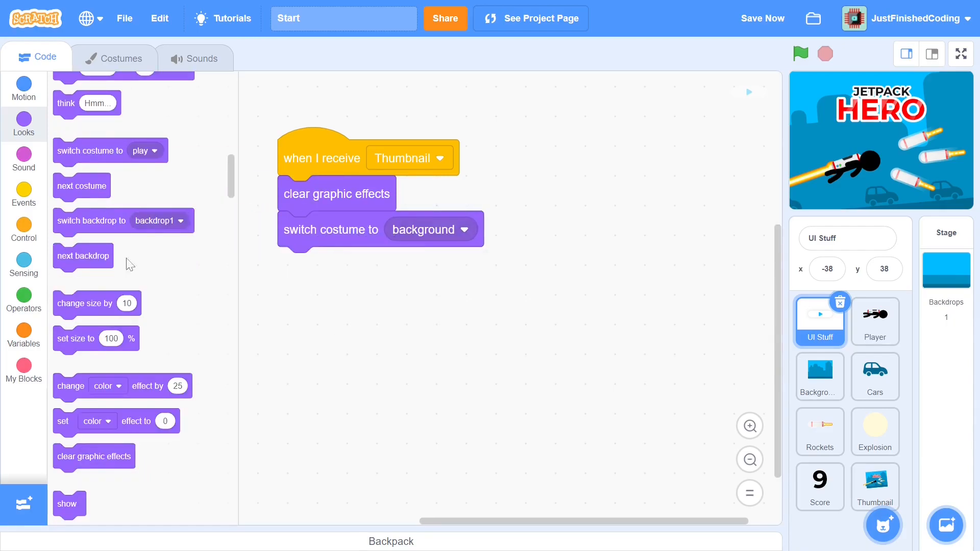
left_click(23, 230)
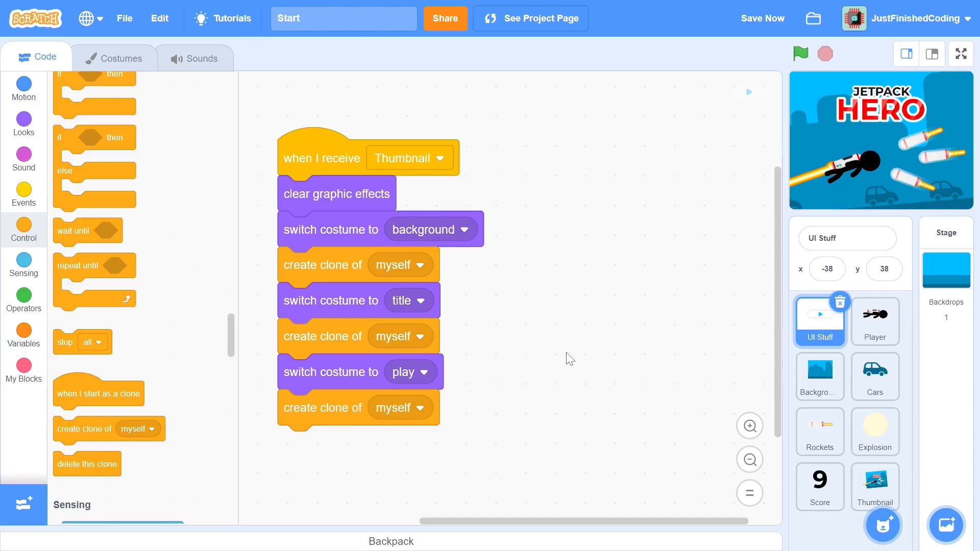
mouse_move(520, 261)
type("backgro")
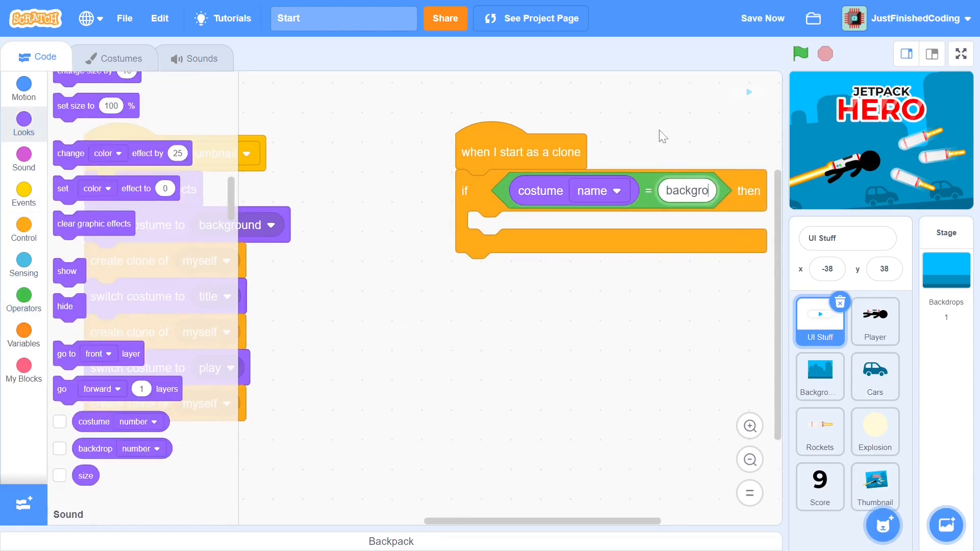
Check for the background costume name and move that clone to x:0 y:0.
left_click(23, 89)
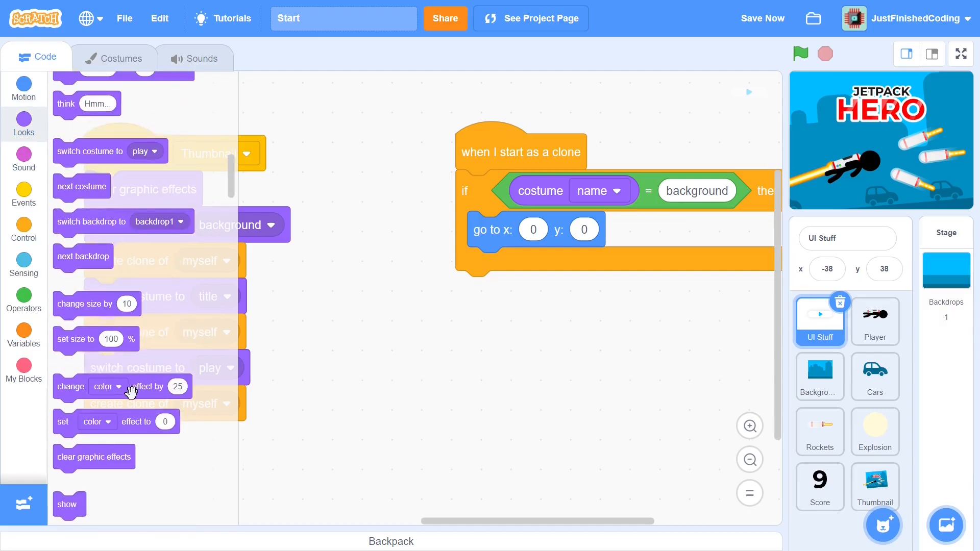
left_click_drag(75, 339, 500, 263)
type("title")
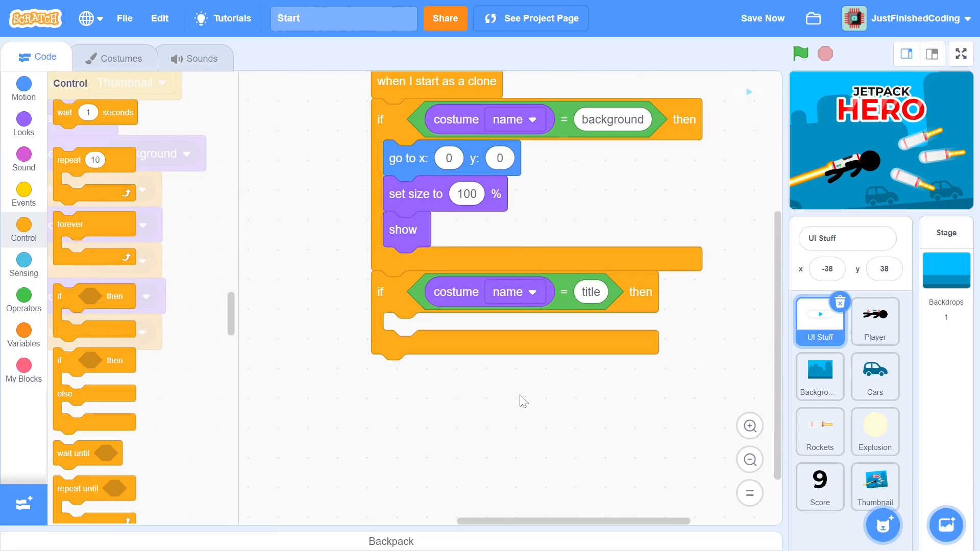
Add go to x:0 y:50 to the title branch, followed by size 0%, animate 0 and show.
left_click_drag(411, 158, 425, 340)
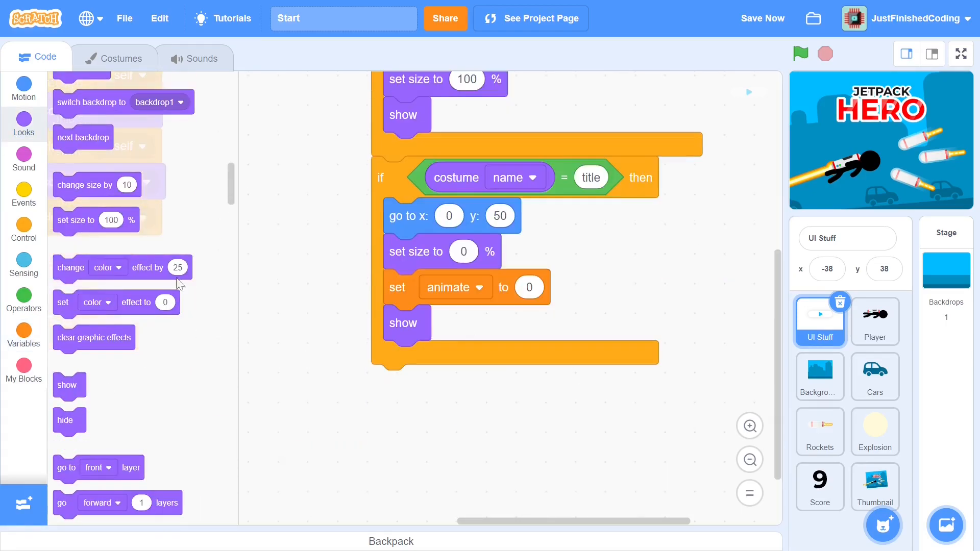
Add a forever wobble loop below the title's grow-in, run the intro, and enlarge the stage.
left_click(22, 229)
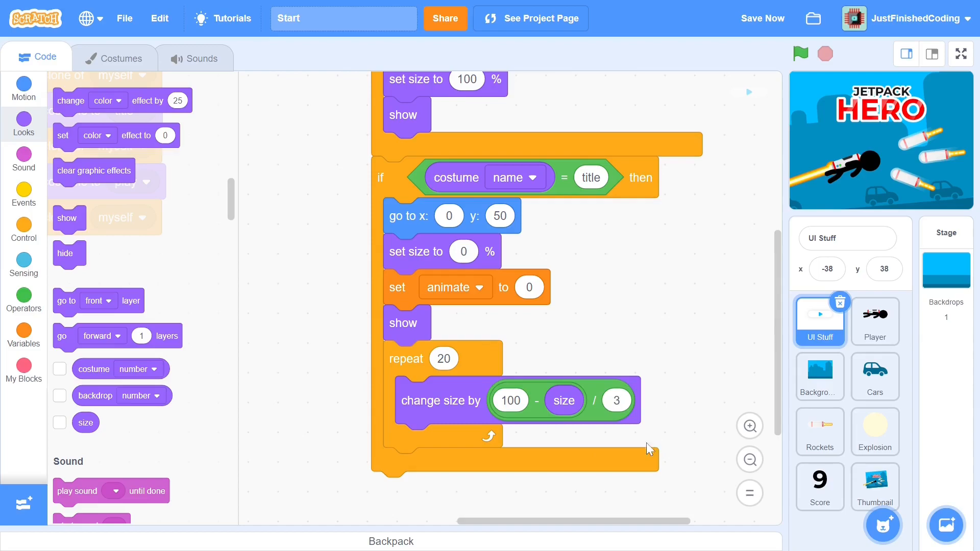
mouse_move(22, 118)
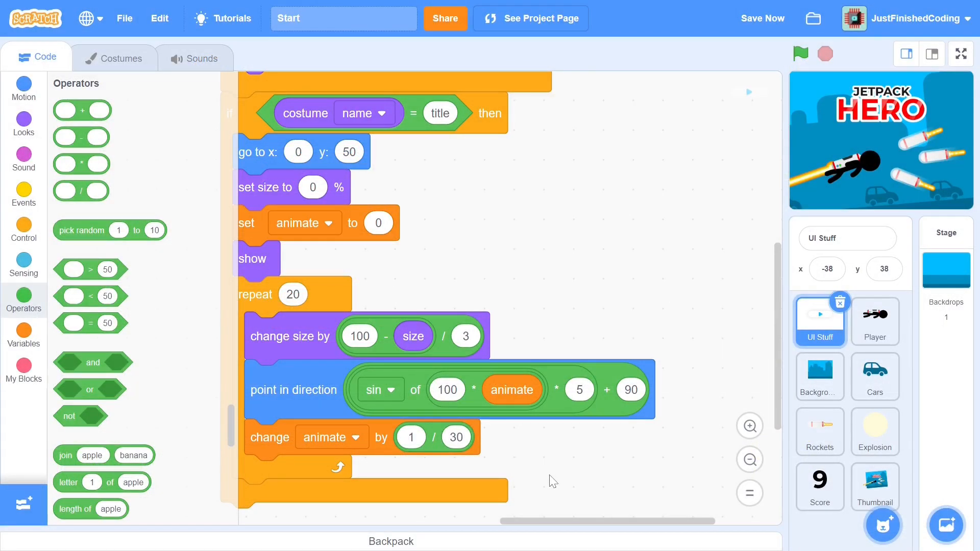
left_click(23, 229)
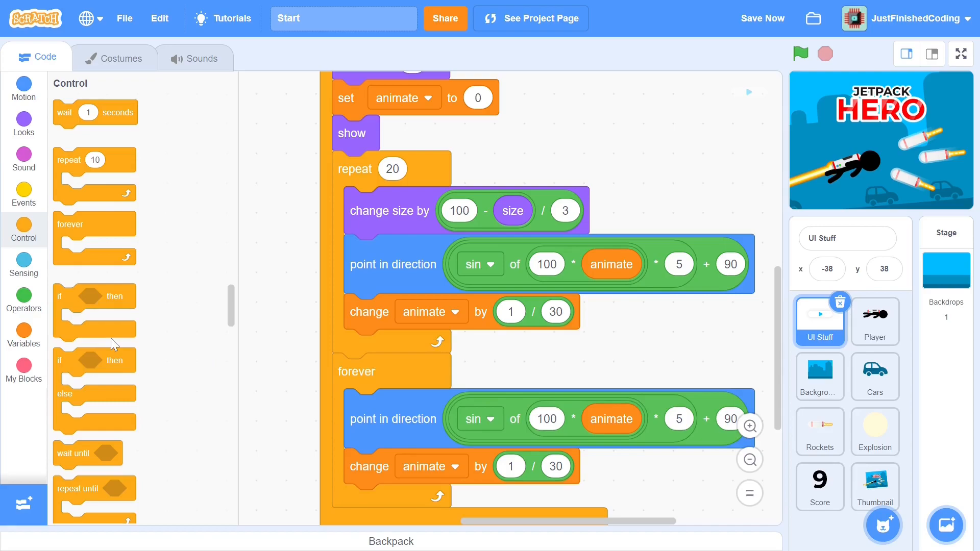
left_click(799, 53)
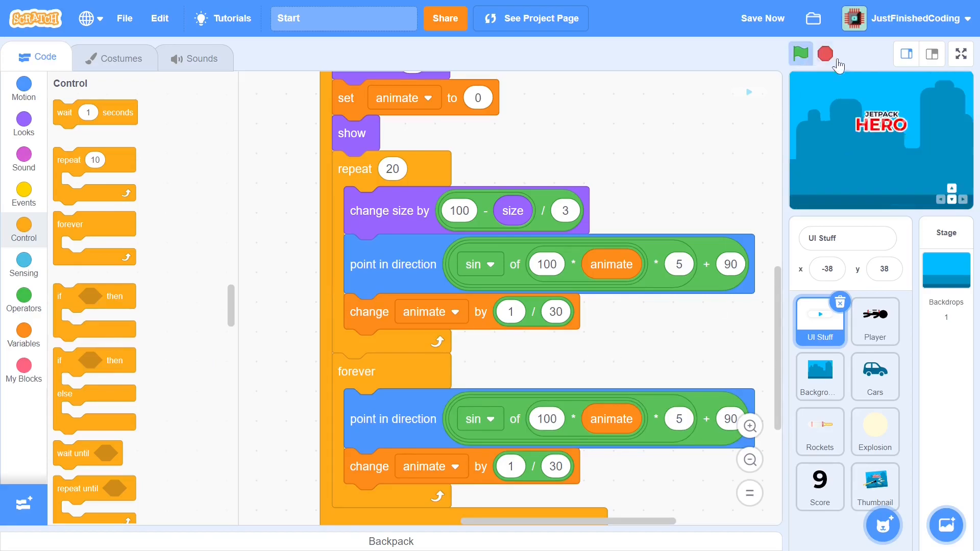
left_click(931, 53)
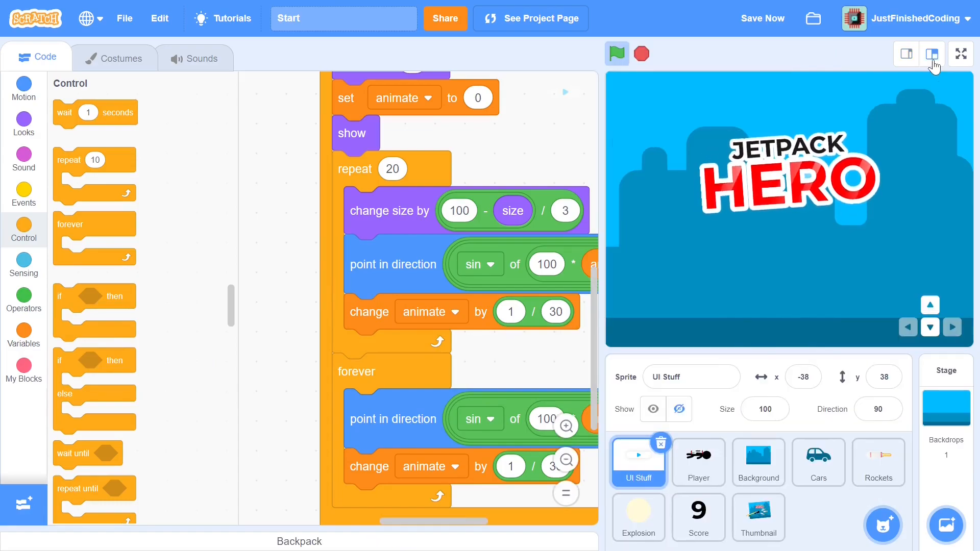
left_click(641, 53)
type("-7")
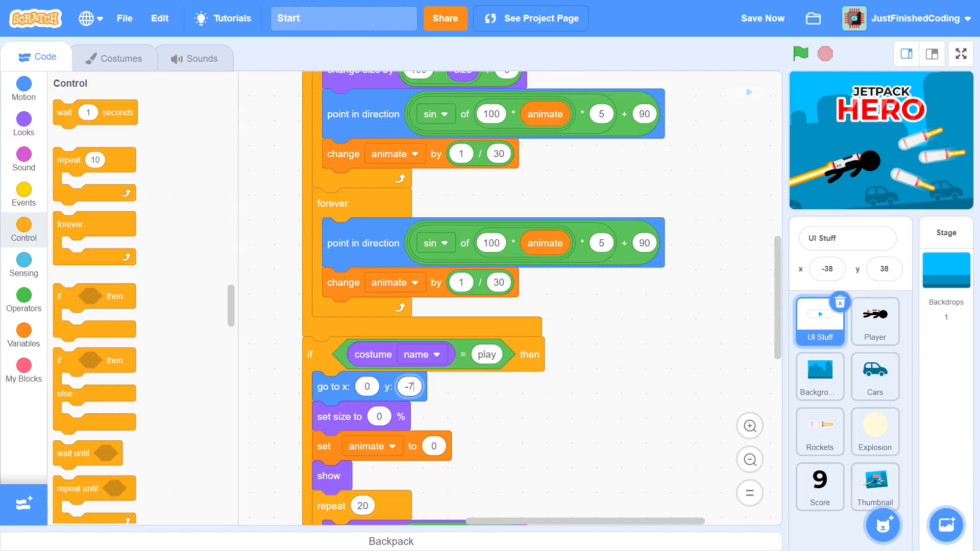
Enter 0 as a value while editing the copied play-costume branch.
type("0")
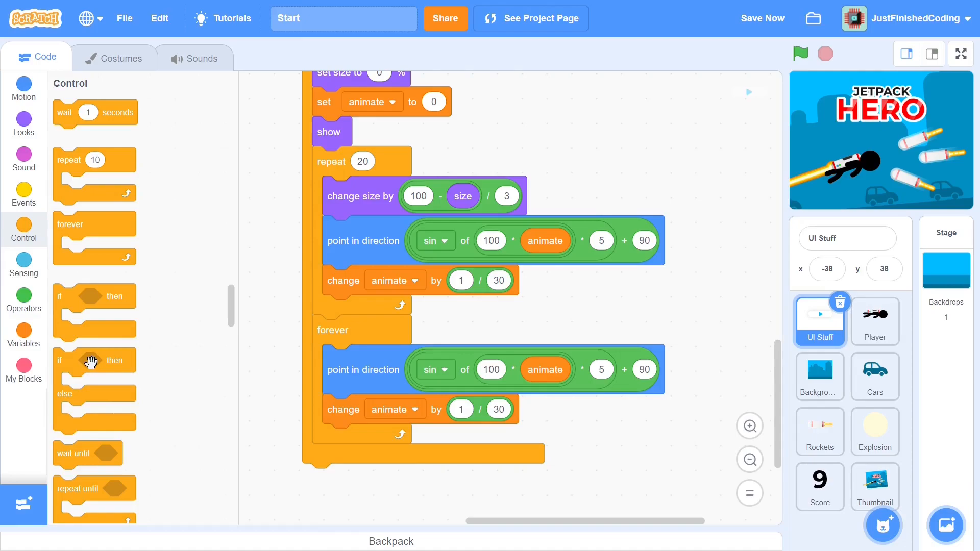
Add an if-touching-mouse-pointer else check whose hover branch changes size by (110 - size)/3.
left_click_drag(94, 361, 640, 457)
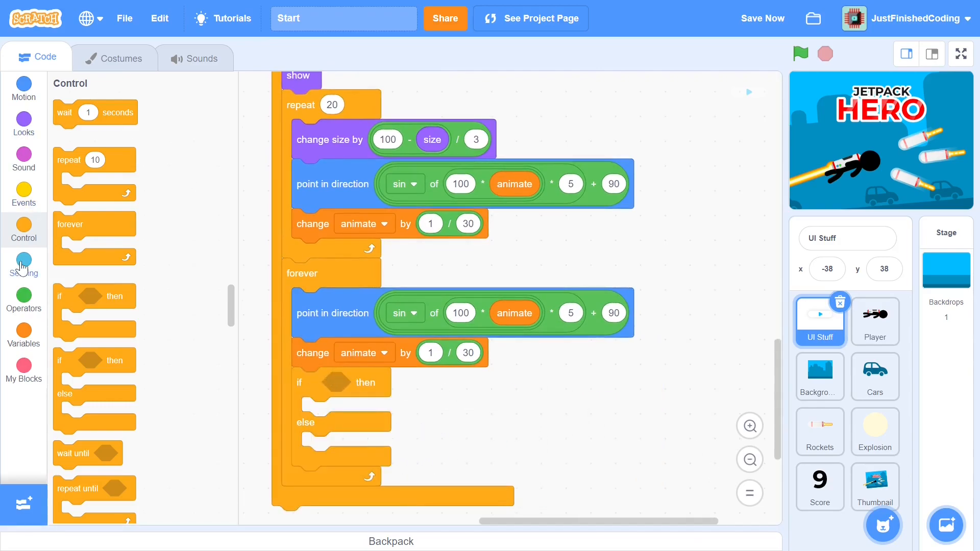
left_click(24, 259)
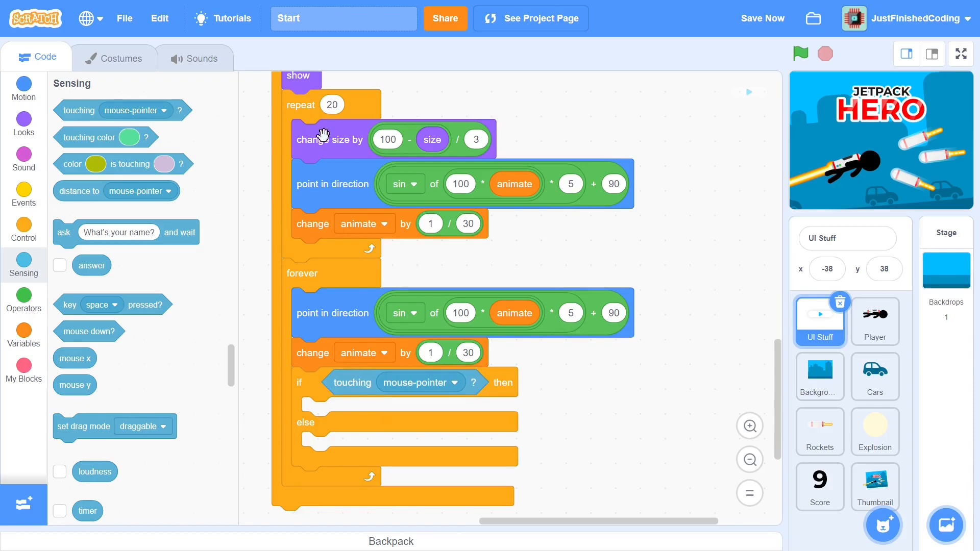
left_click_drag(325, 137, 369, 428)
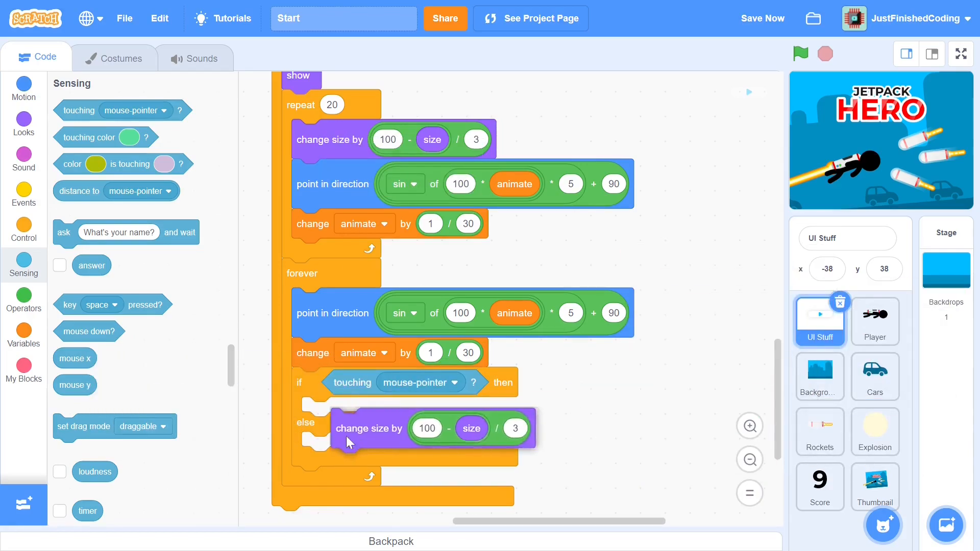
left_click_drag(349, 428, 340, 417)
type("110")
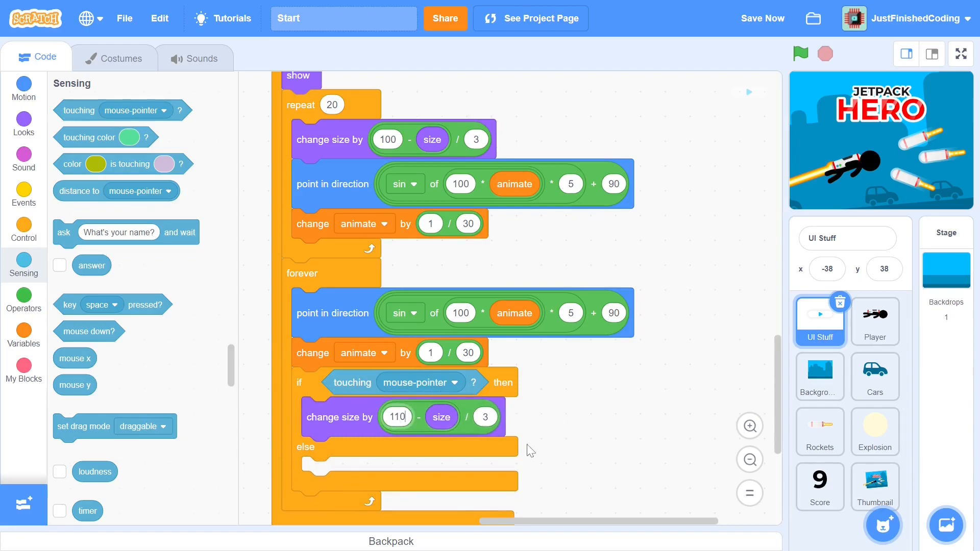
mouse_move(563, 454)
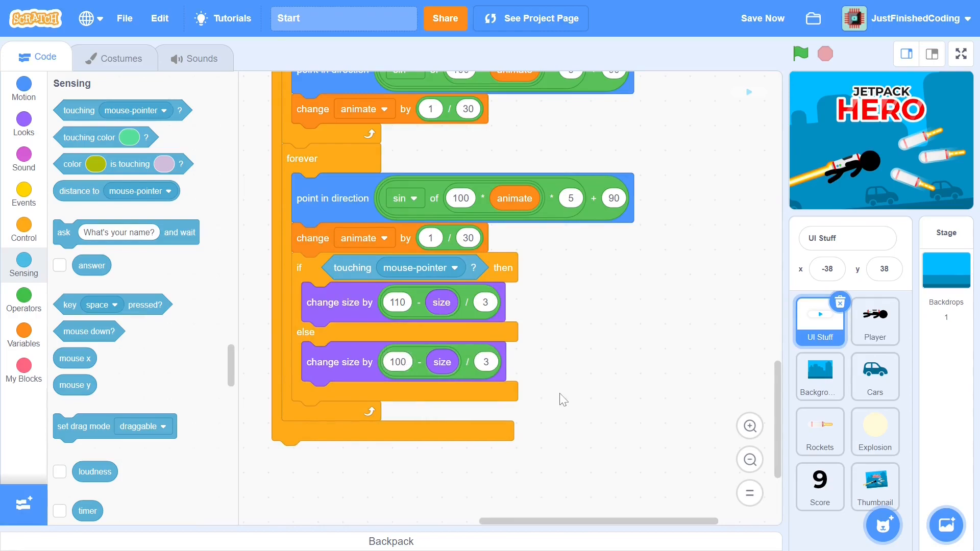
Enlarge the stage and run the intro to watch the title and play button.
left_click(615, 53)
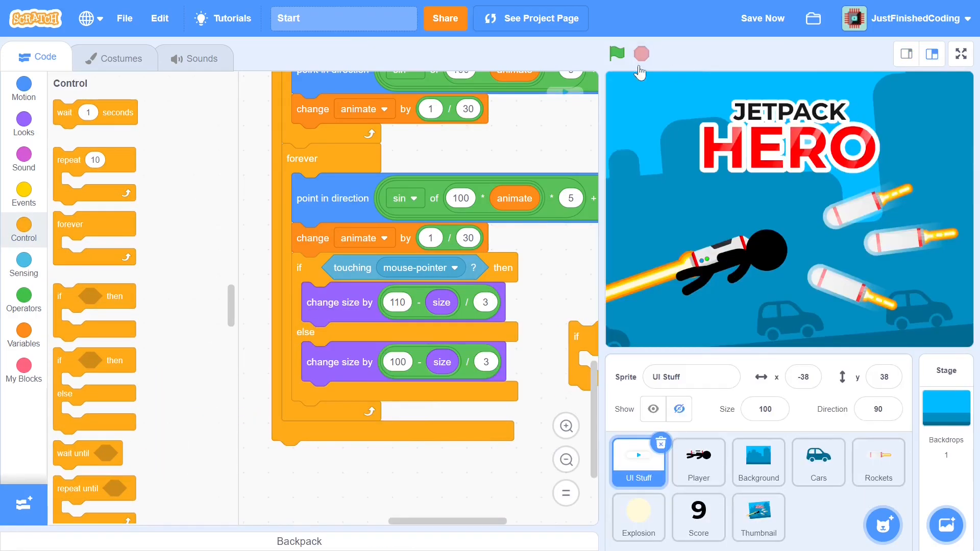
left_click(615, 53)
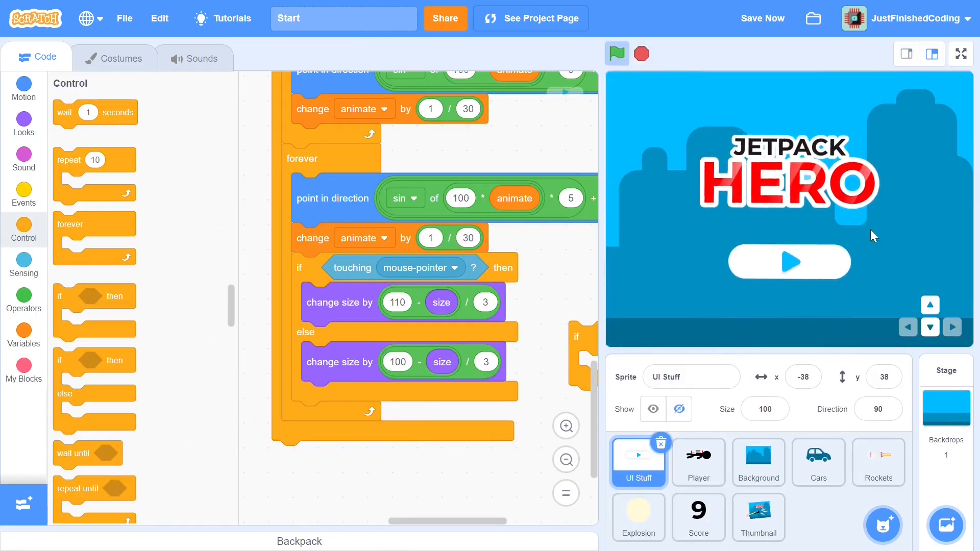
mouse_move(822, 265)
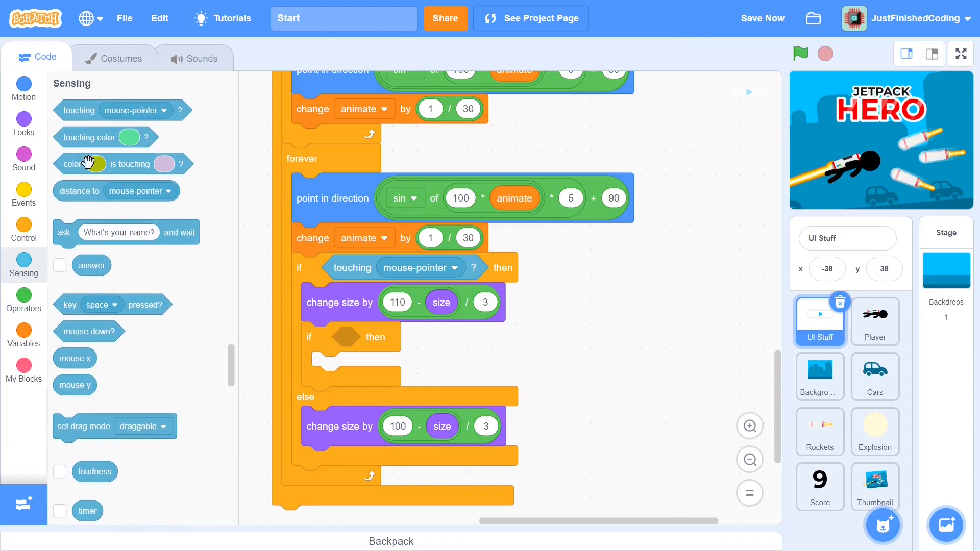
Add an if mouse down? check inside the touching branch, then pull out the Events blocks.
left_click_drag(89, 331, 372, 337)
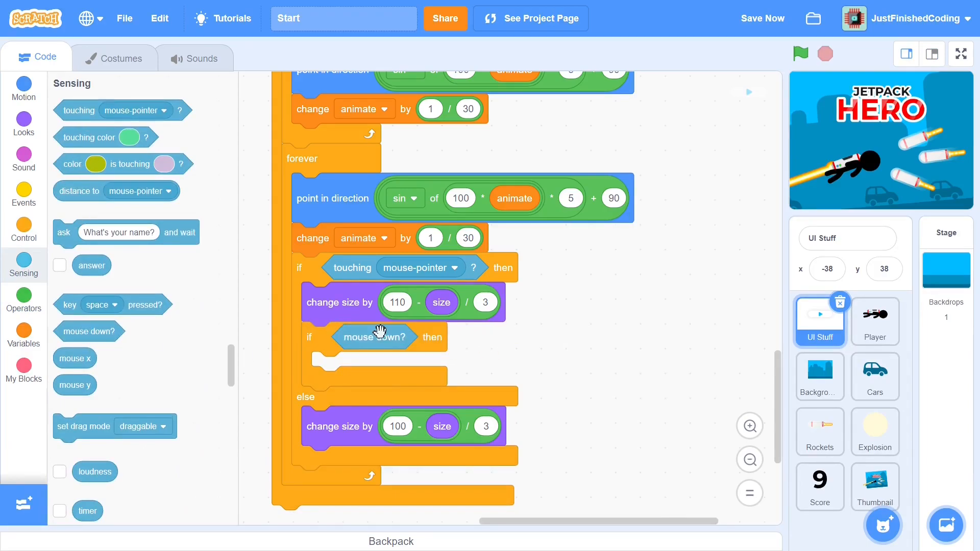
mouse_move(21, 201)
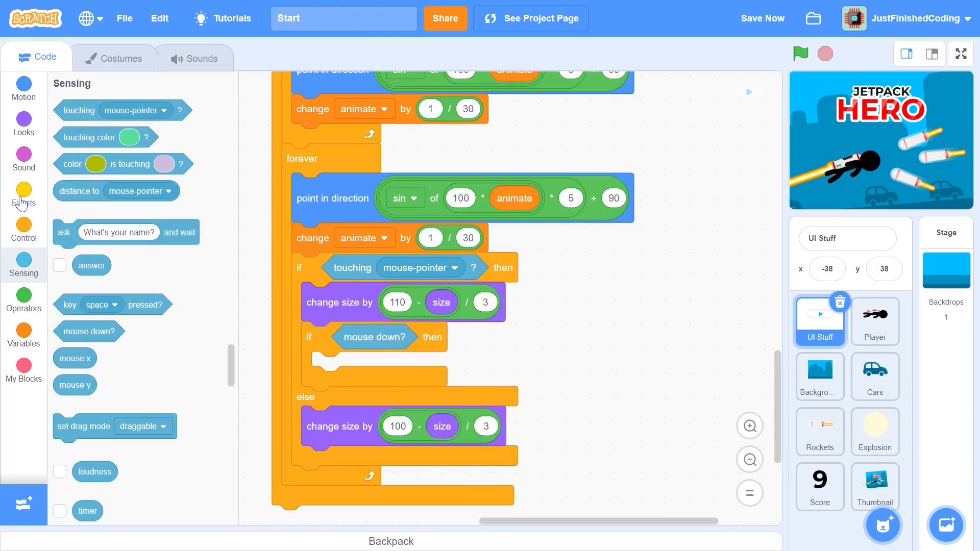
left_click(23, 195)
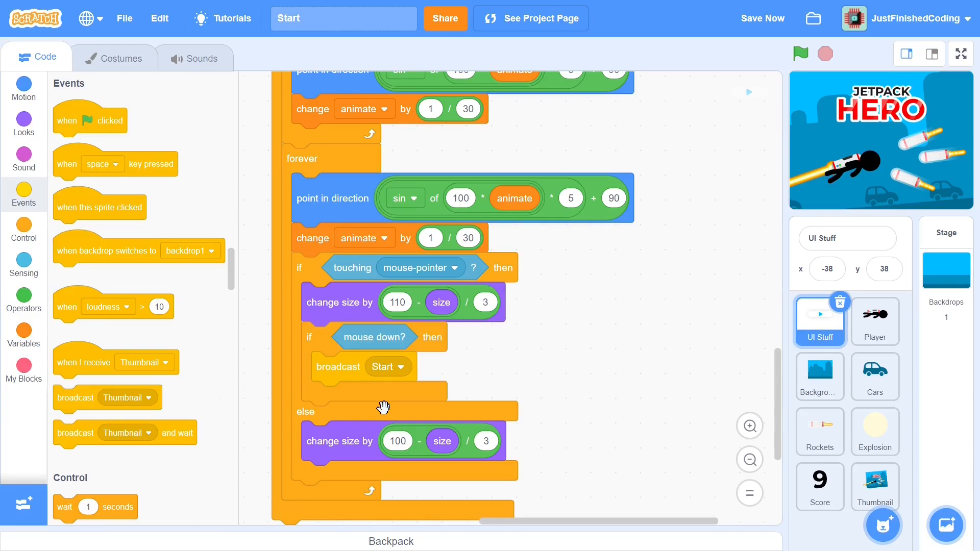
left_click(24, 229)
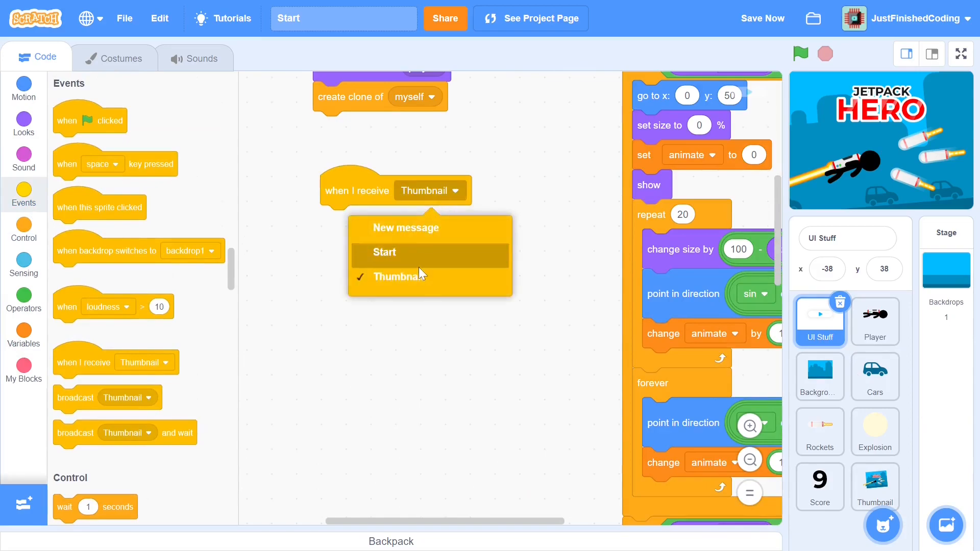
Set the receiver to Start, add the fade-out and delete-clone blocks, and enlarge the stage.
left_click(386, 253)
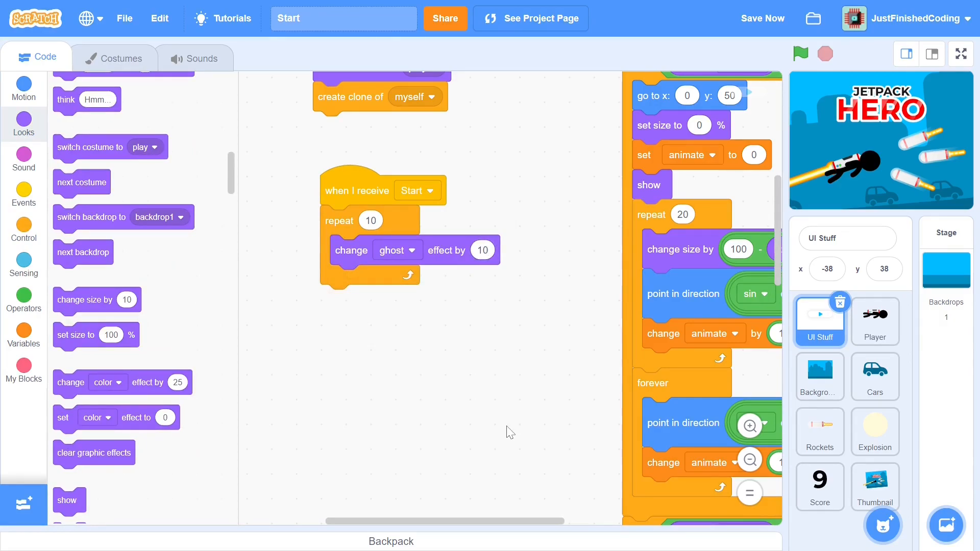
left_click(23, 229)
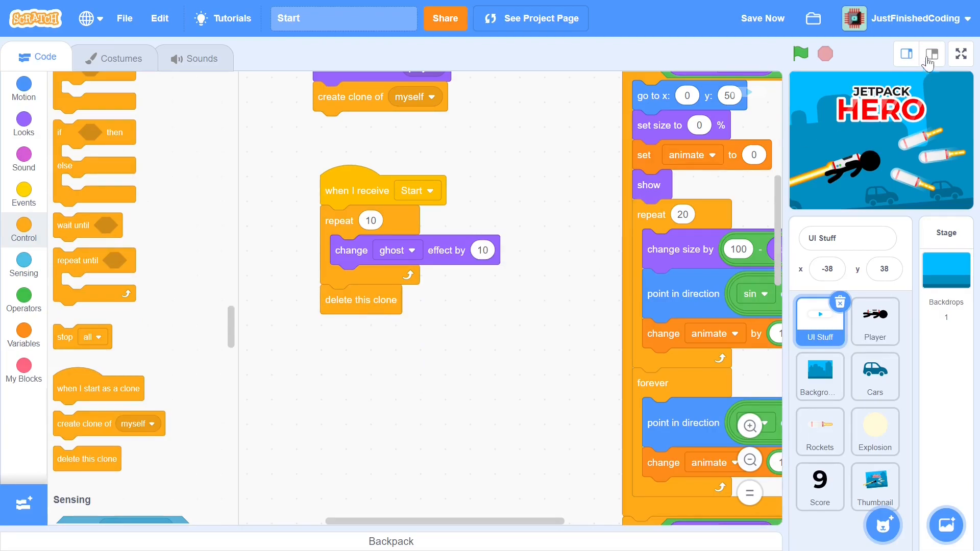
left_click(930, 53)
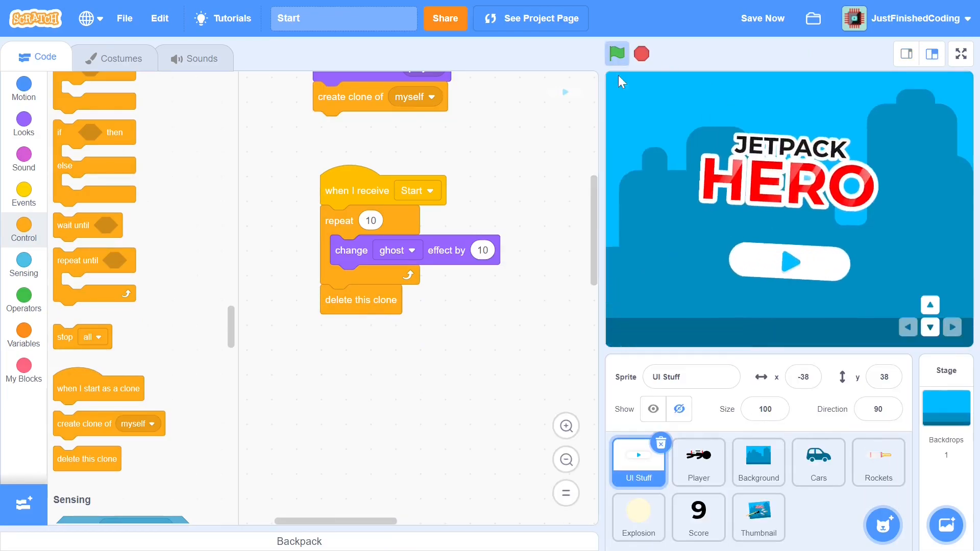